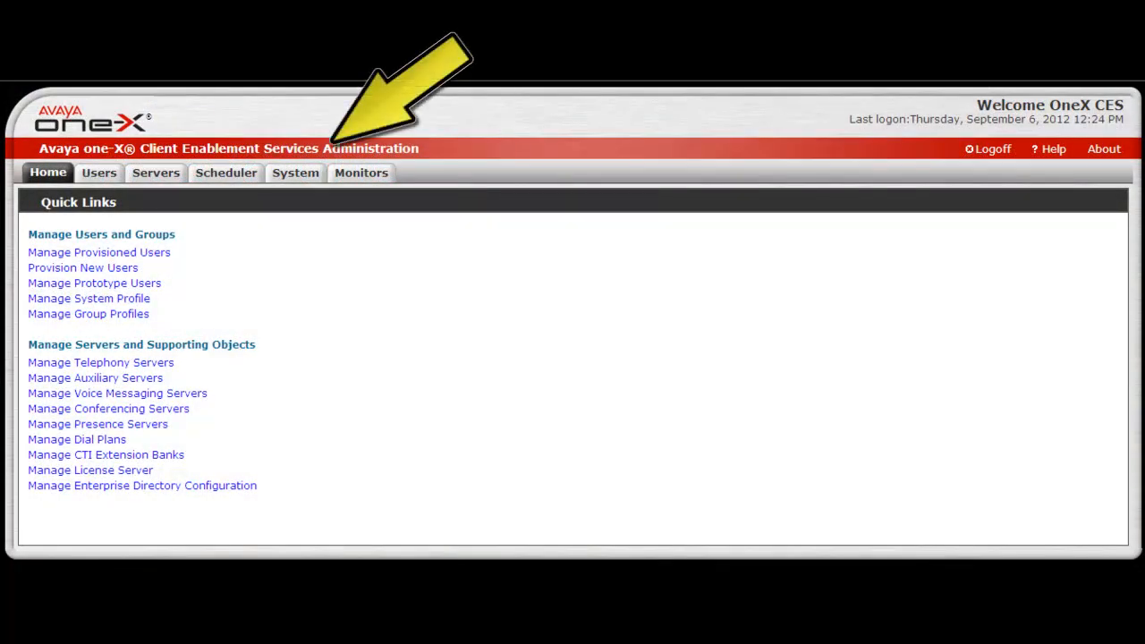
Step: Show the System tab's General Settings page
click(293, 172)
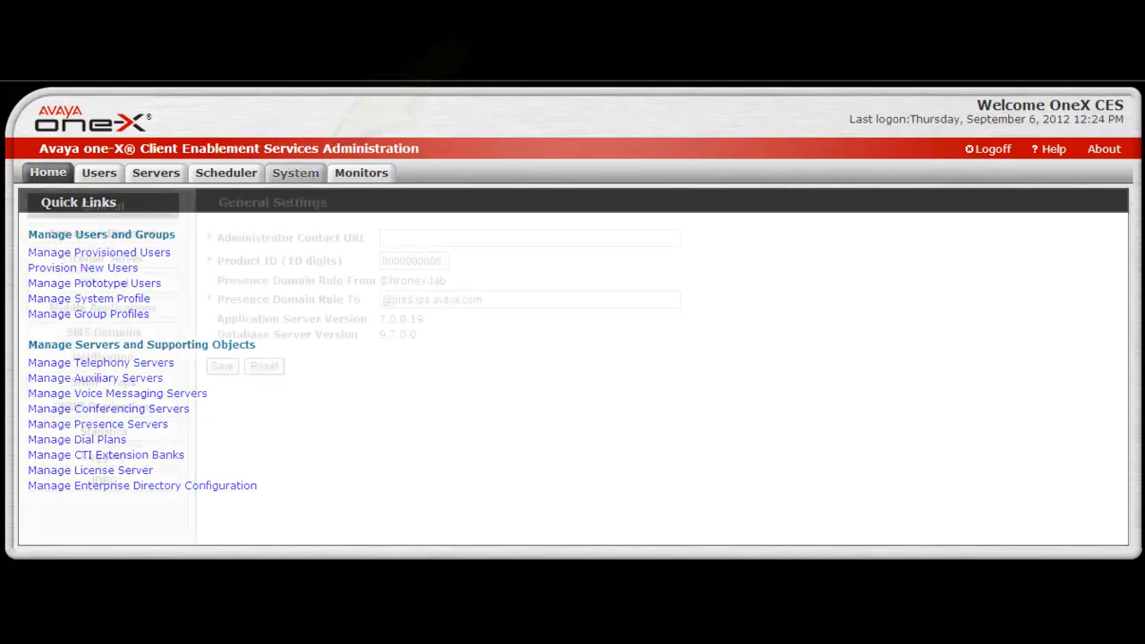
click(296, 172)
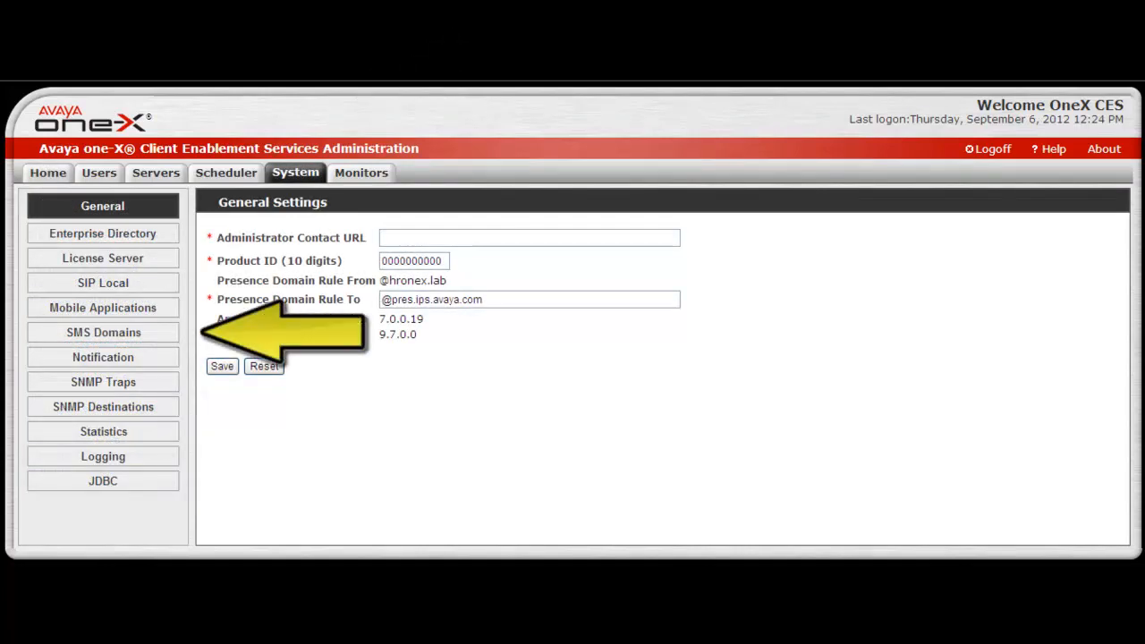
Step: Start a new SMS domain from the SMS Domains list, showing the Add SMS Domain Configuration form
click(103, 331)
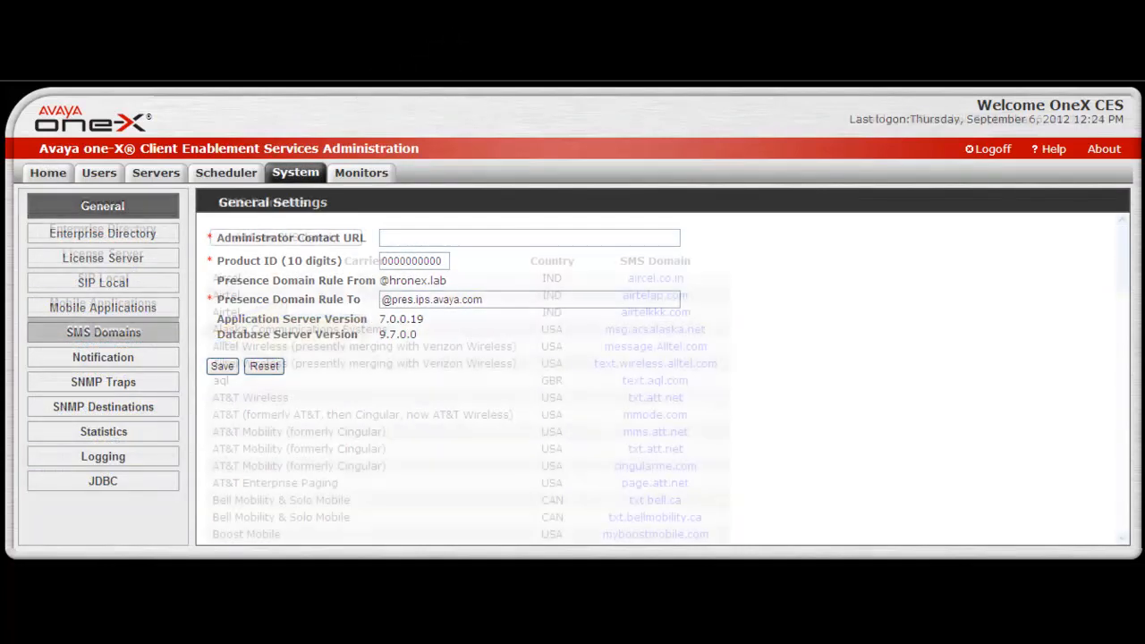
click(104, 331)
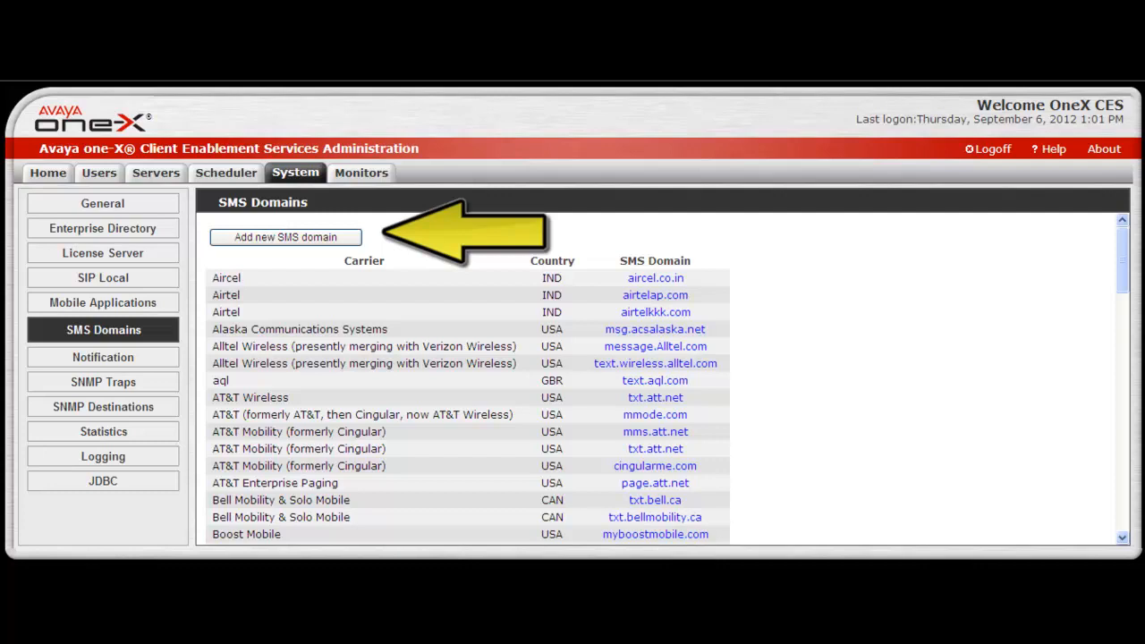
click(286, 236)
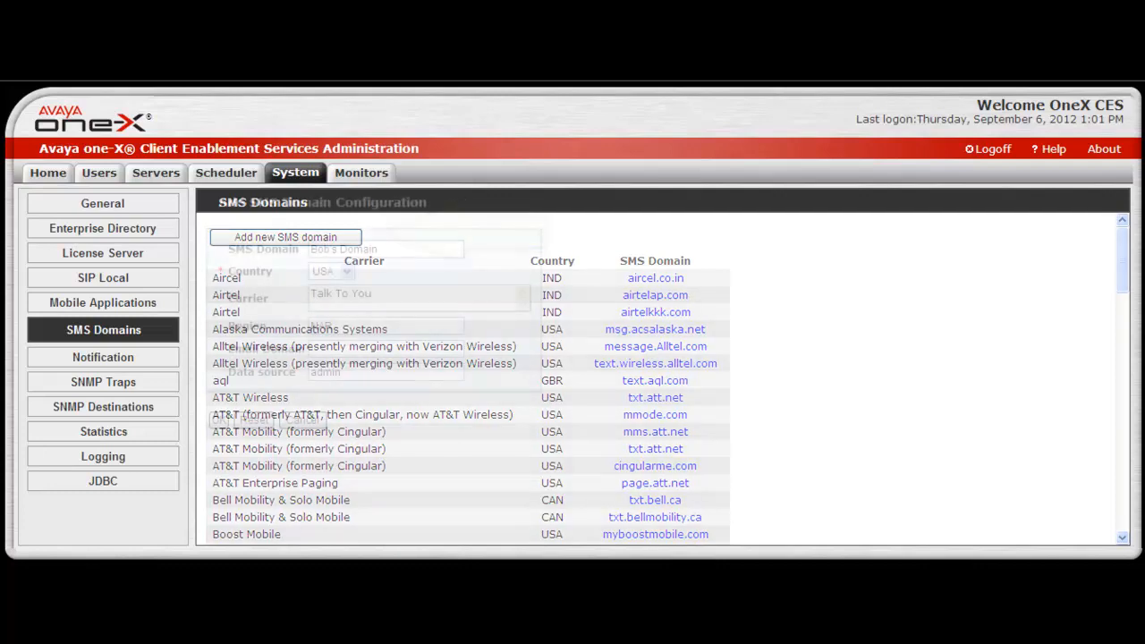
click(285, 237)
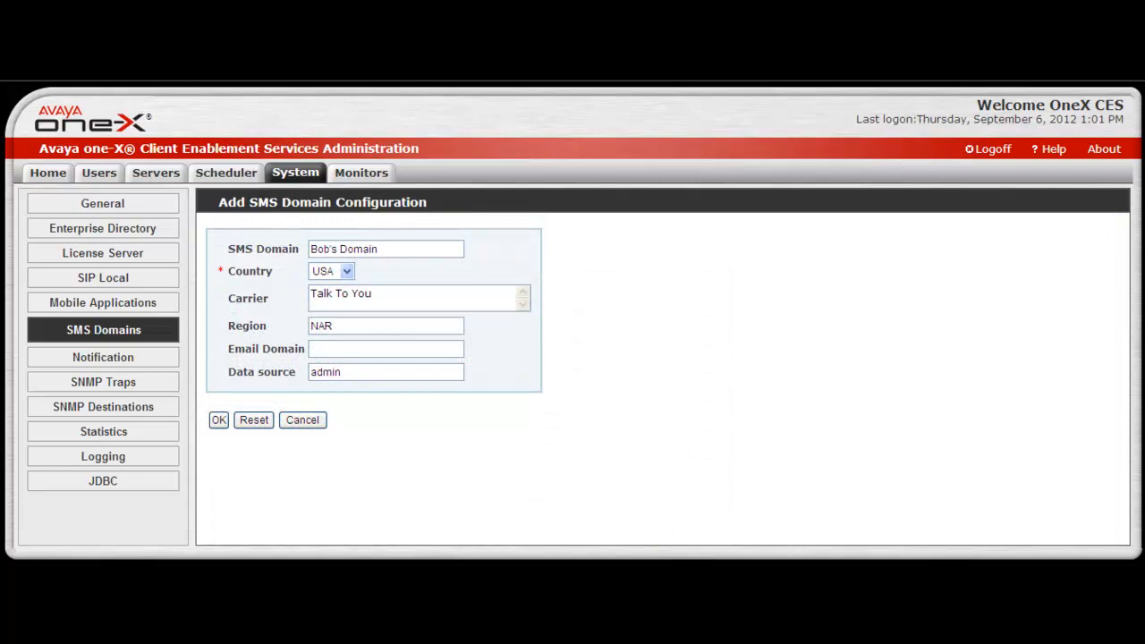